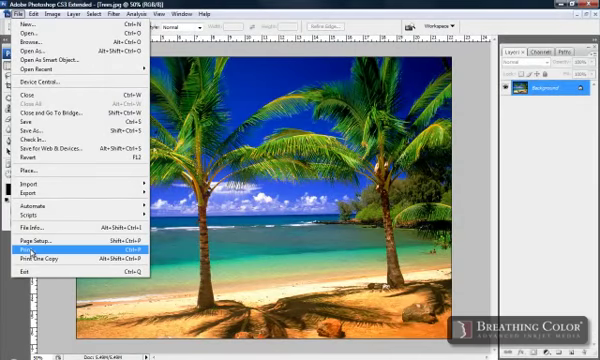
Bring up the Print dialog for the palm beach photo from the File menu
{"action": "left_click", "coordinate": [24, 244]}
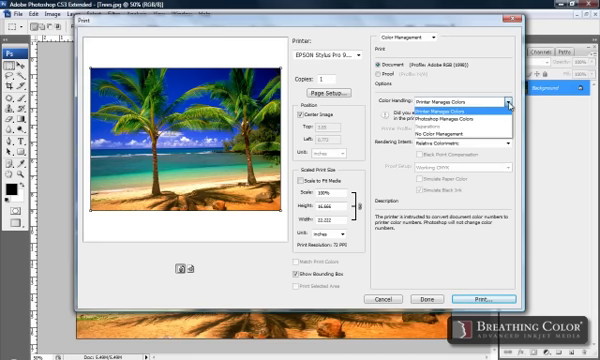
{"action": "mouse_move", "coordinate": [460, 136]}
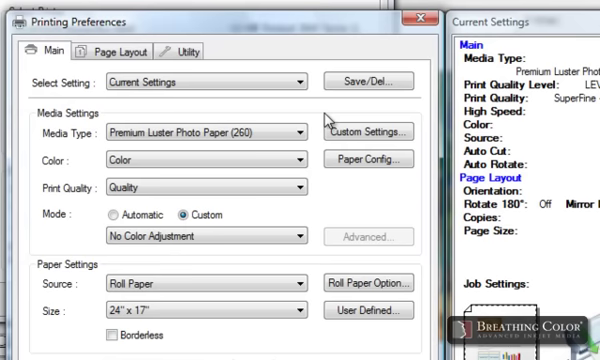
{"action": "mouse_move", "coordinate": [322, 112]}
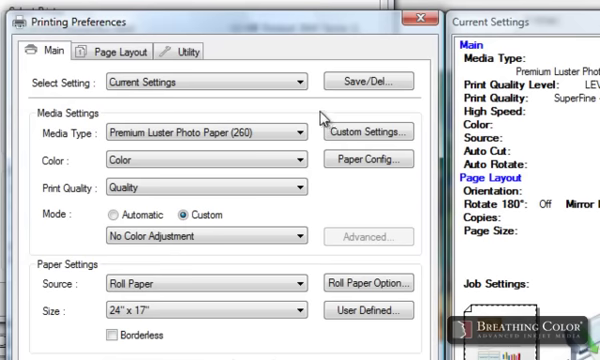
{"action": "mouse_move", "coordinate": [322, 122]}
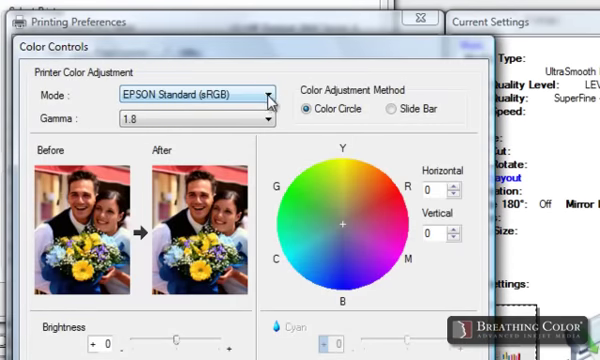
Set the Color Controls mode to Adobe RGB instead of EPSON Standard (sRGB)
{"action": "left_click", "coordinate": [186, 94]}
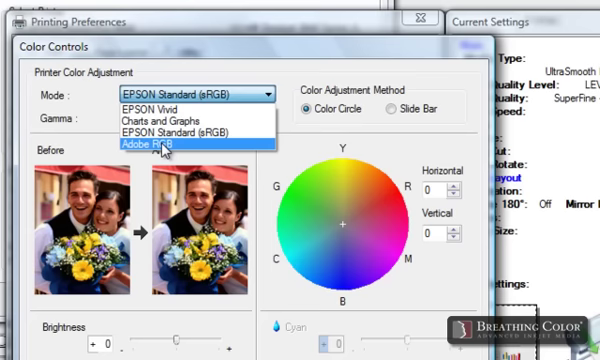
{"action": "left_click", "coordinate": [148, 148]}
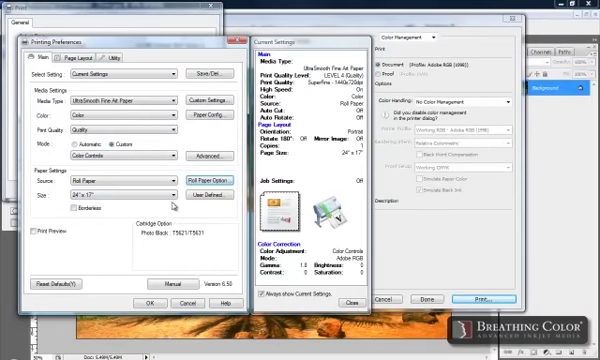
{"action": "mouse_move", "coordinate": [172, 204]}
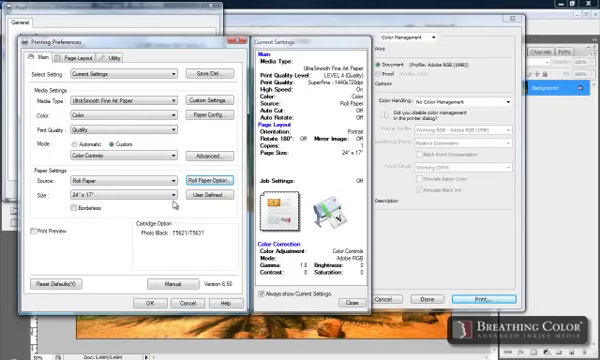